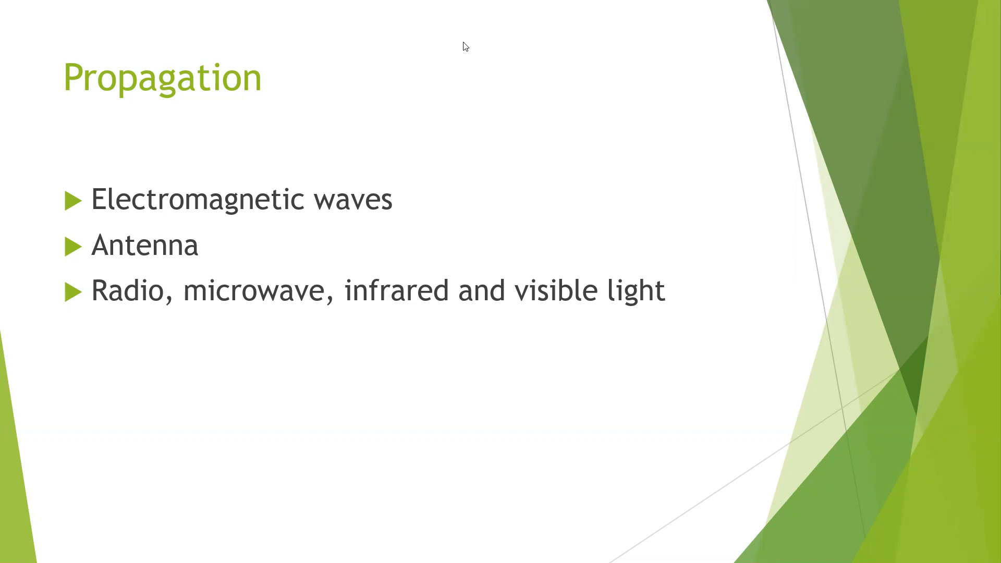
{"action": "mouse_move", "coordinate": [688, 79]}
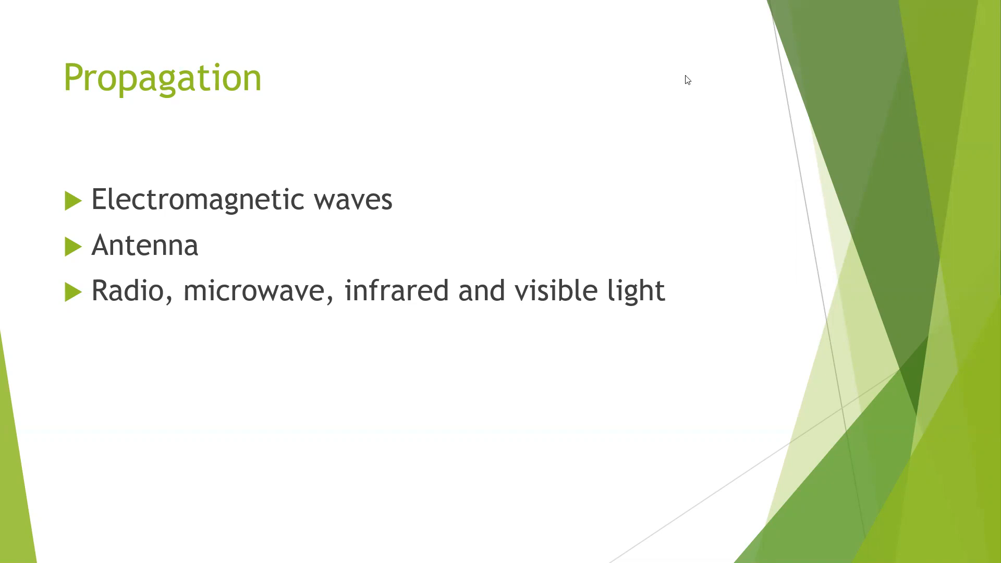
{"action": "mouse_move", "coordinate": [636, 28]}
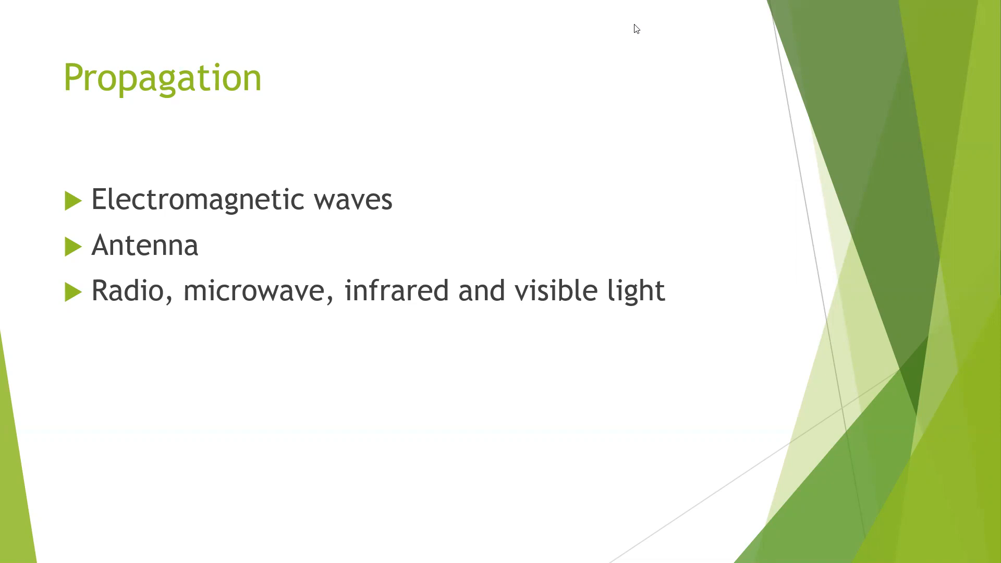
{"action": "mouse_move", "coordinate": [528, 239]}
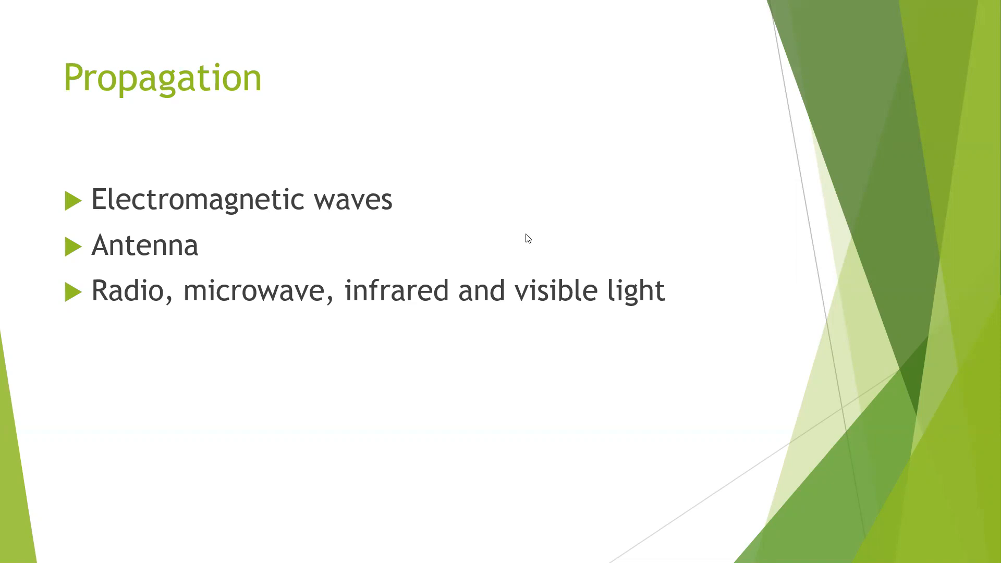